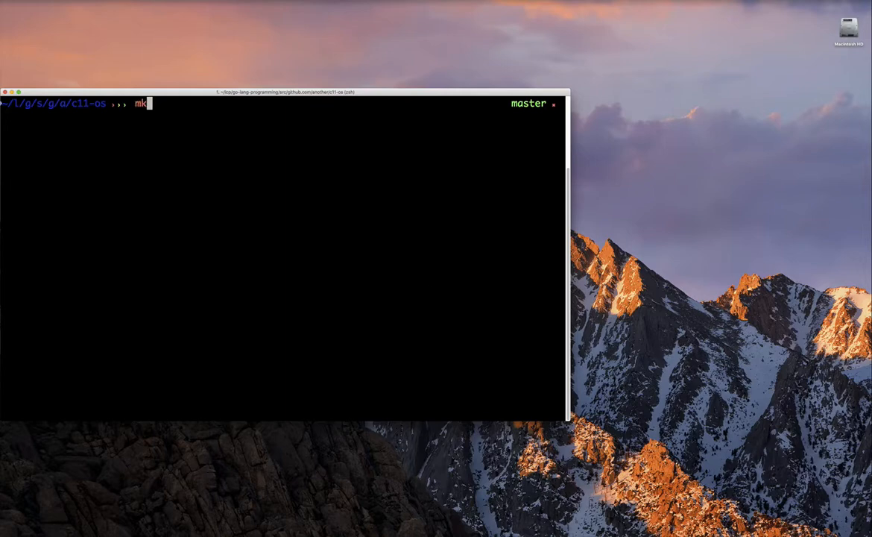
# Step: Create and enter the c11s06/cli folder, then launch VS Code on the parent folder
pyautogui.write('dcd c11s06/cli')
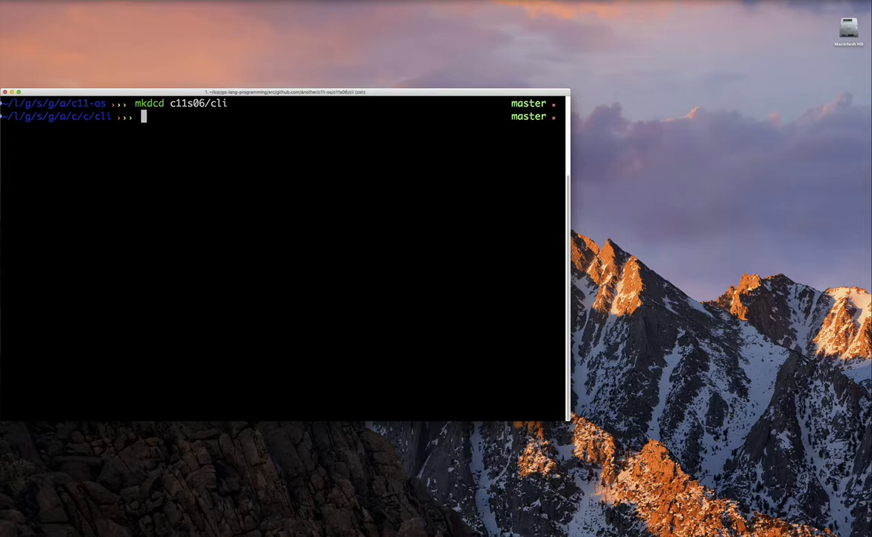
pyautogui.write('code ..')
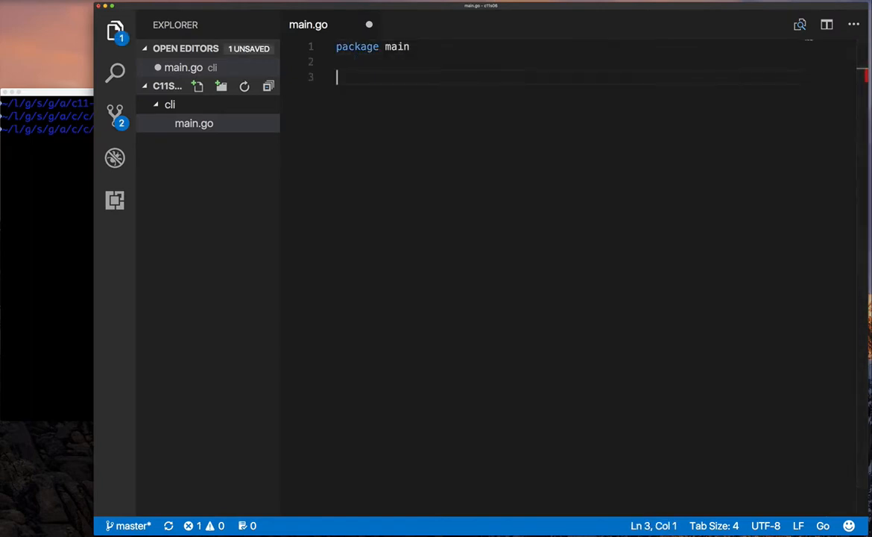
# Step: Add an empty func main() to main.go and rename the cli folder to echo
pyautogui.write('func main(){')
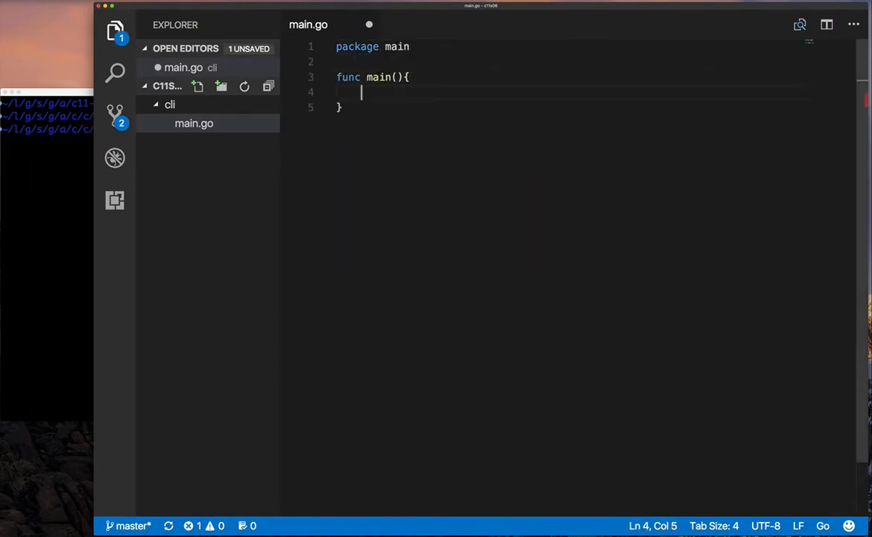
pyautogui.rightClick(170, 104)
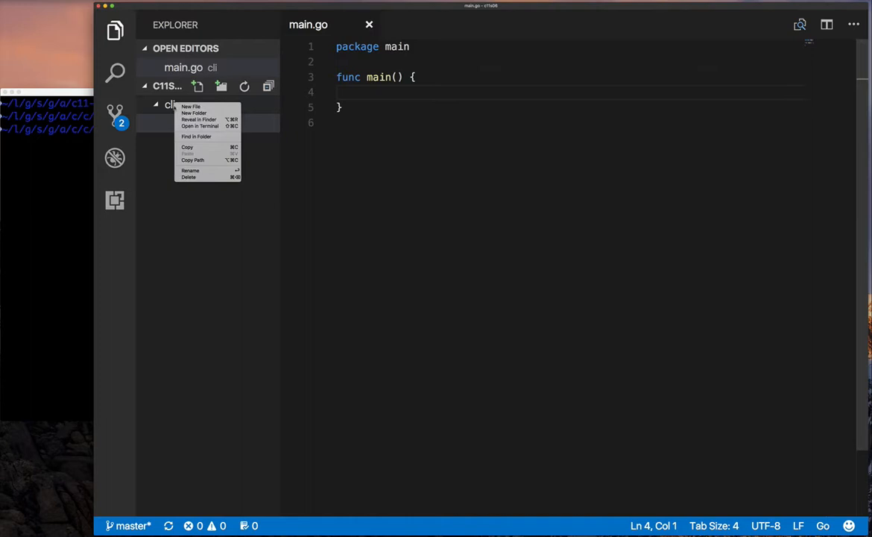
pyautogui.click(194, 113)
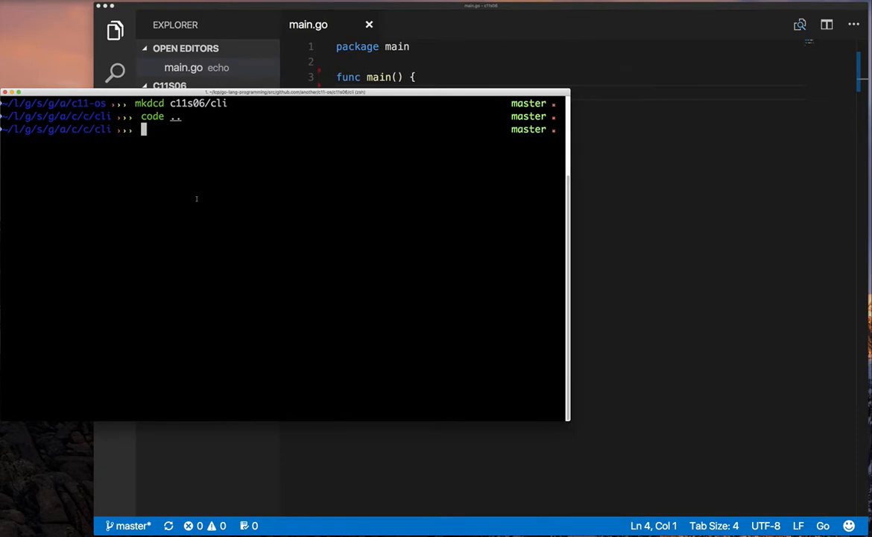
# Step: Show man echo, then begin a /* comment with 'echo -- write arguments to the standard output'
pyautogui.press('Return')
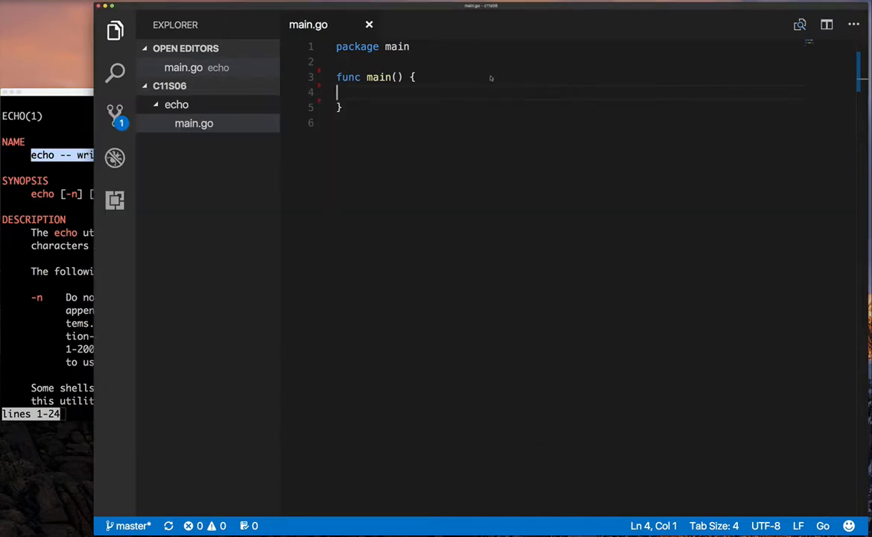
pyautogui.write('/*')
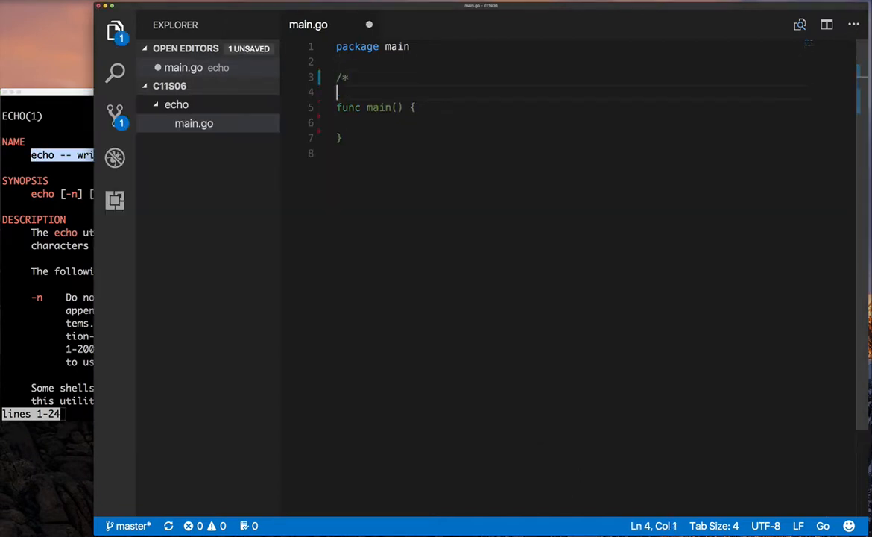
pyautogui.write('echo -- write arguments to the standard output')
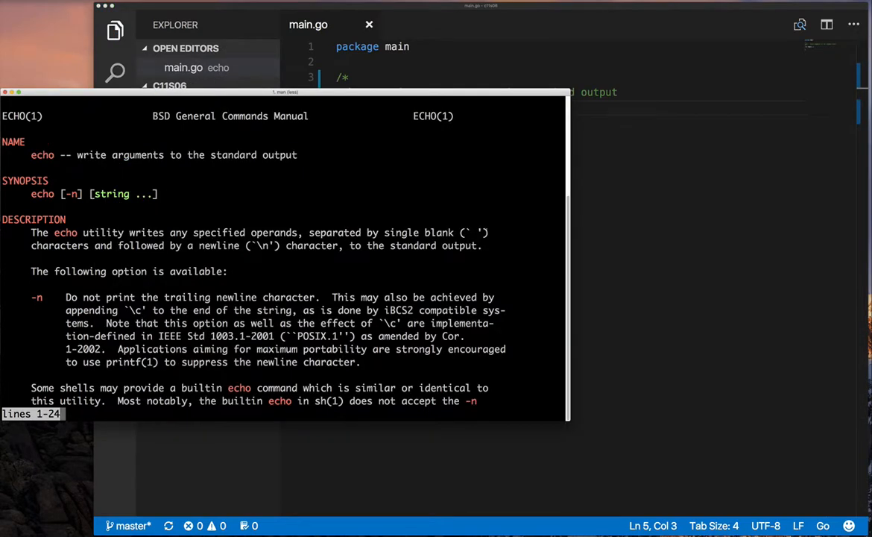
# Step: Copy echo's description and -n option text from the man page into main.go's comment
pyautogui.moveTo(32, 232); pyautogui.dragTo(299, 233)
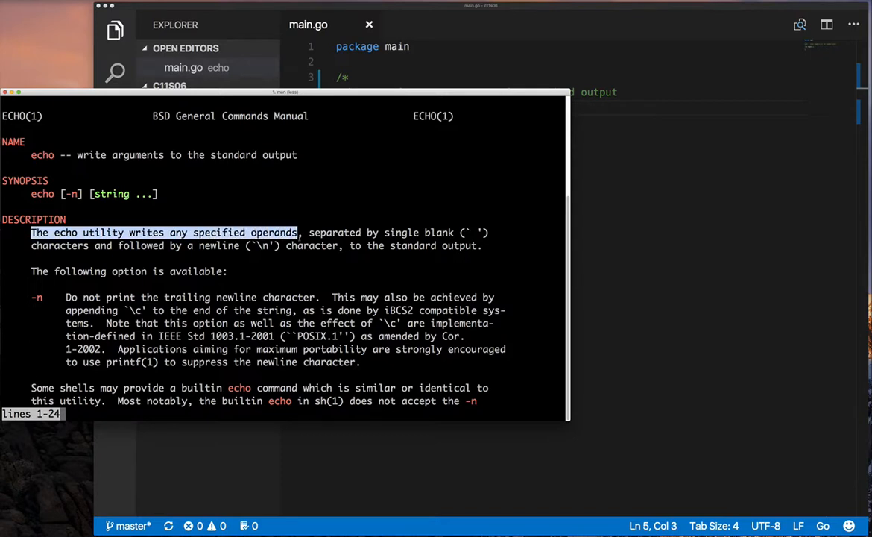
pyautogui.click(164, 232)
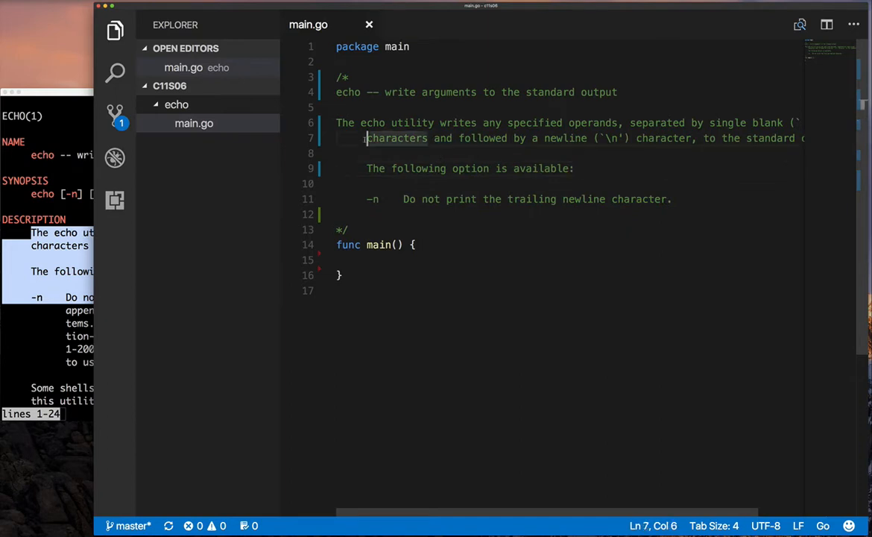
pyautogui.hscroll(3)
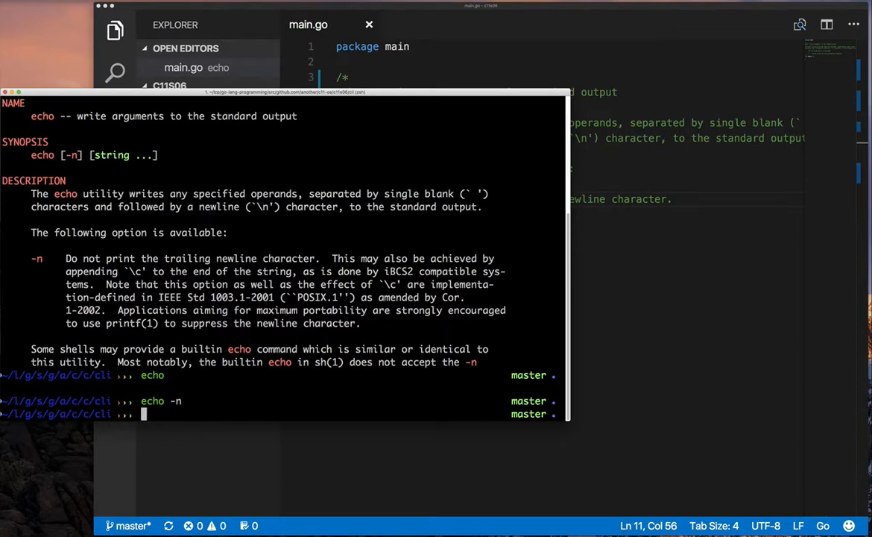
# Step: Run echo a b c 'this is d e f' and echo -n b c 'this is d e f' in Terminal
pyautogui.write('echo a b c')
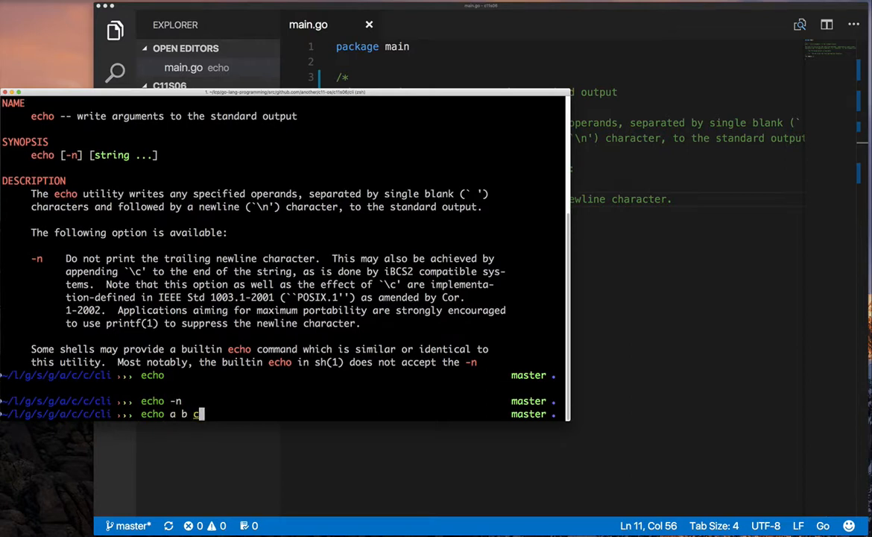
pyautogui.write("'this is d ef")
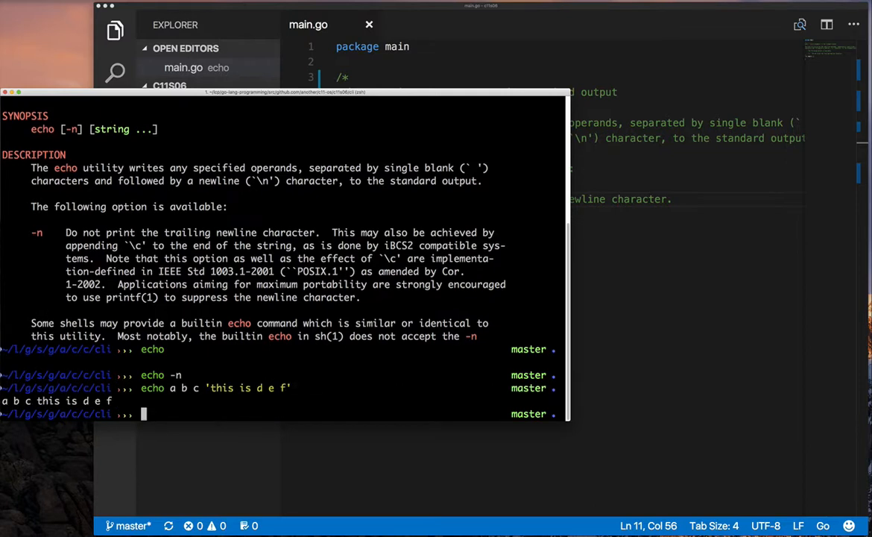
pyautogui.write("echo -n b c 'this is d e f'")
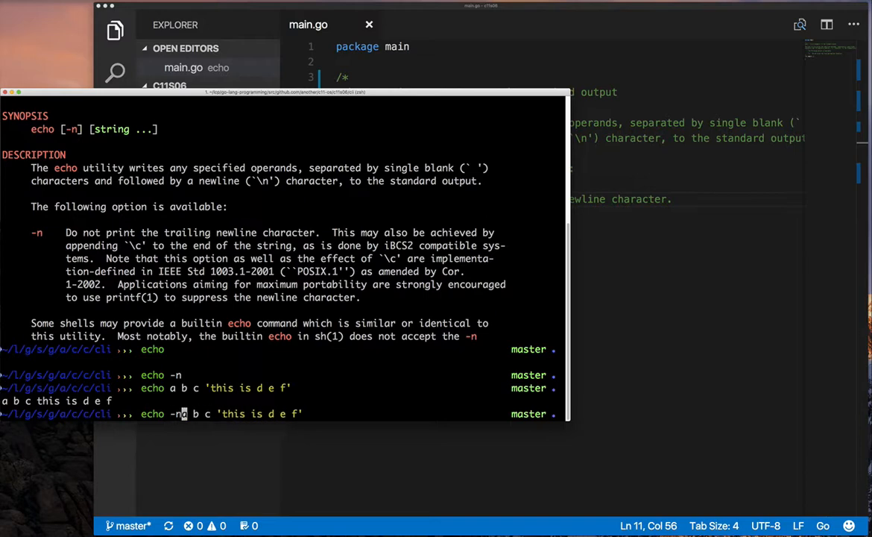
pyautogui.press('Return')
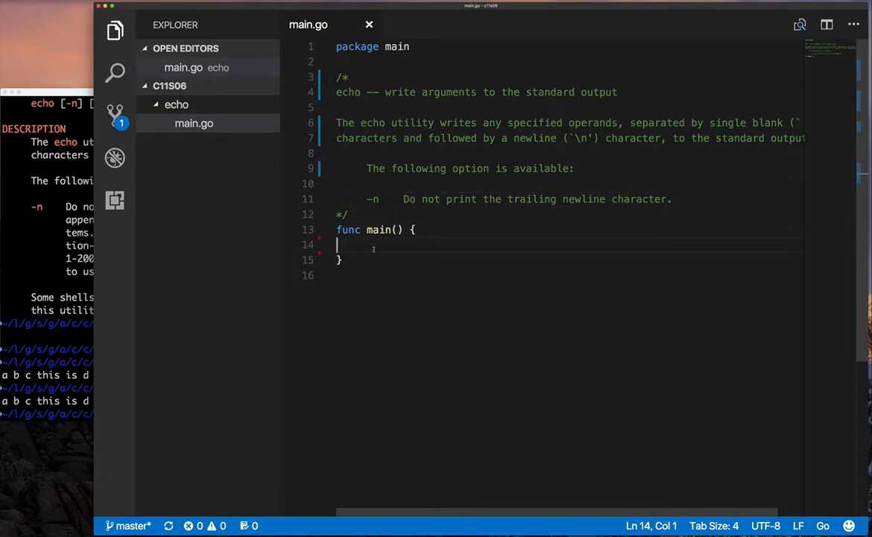
# Step: Declare var lastChar = "\n" with a default comment and print it with fmt.Print
pyautogui.write('fmt.print(')
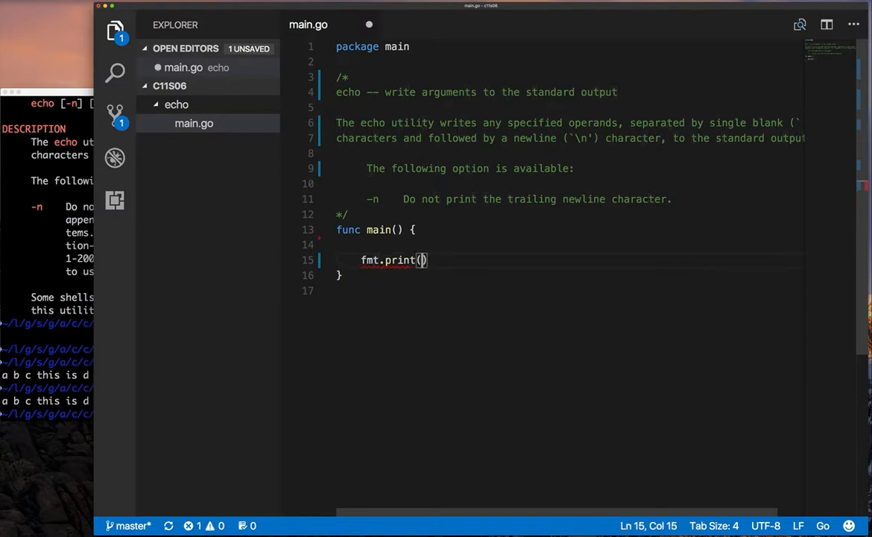
pyautogui.write('lastChar')
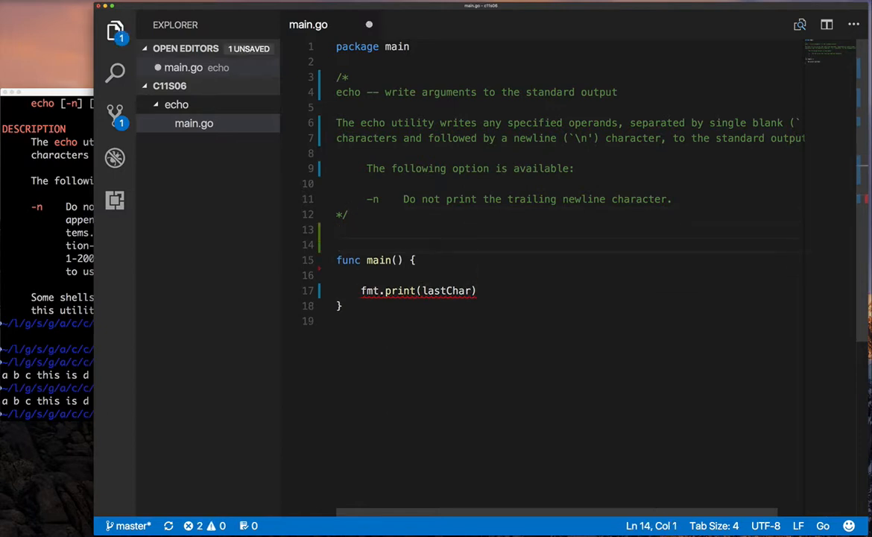
pyautogui.write('var lastChar')
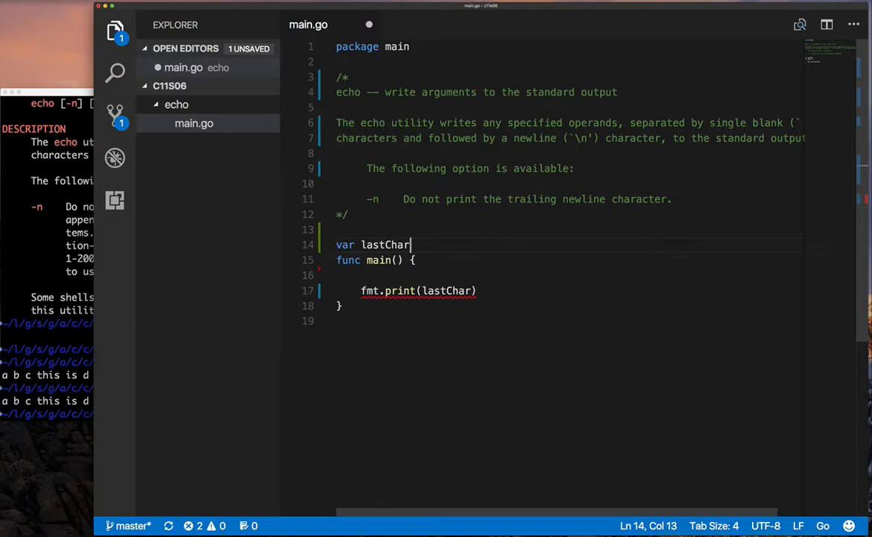
pyautogui.write('= "\\n"')
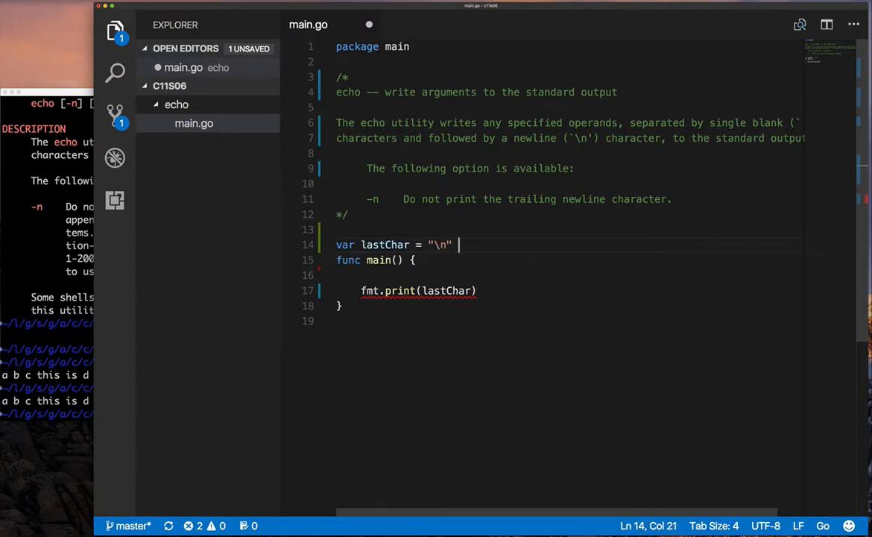
pyautogui.write('// defaul')
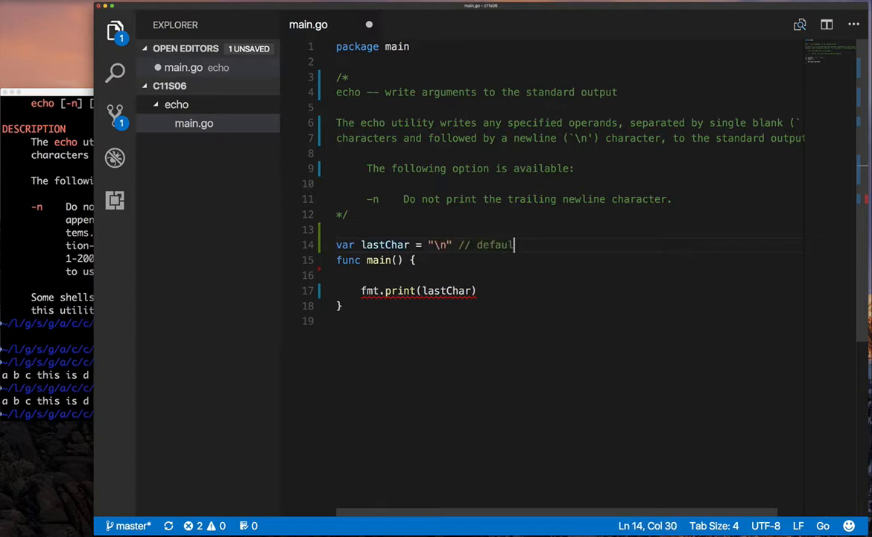
pyautogui.write('ts to a \\n, unless -n i')
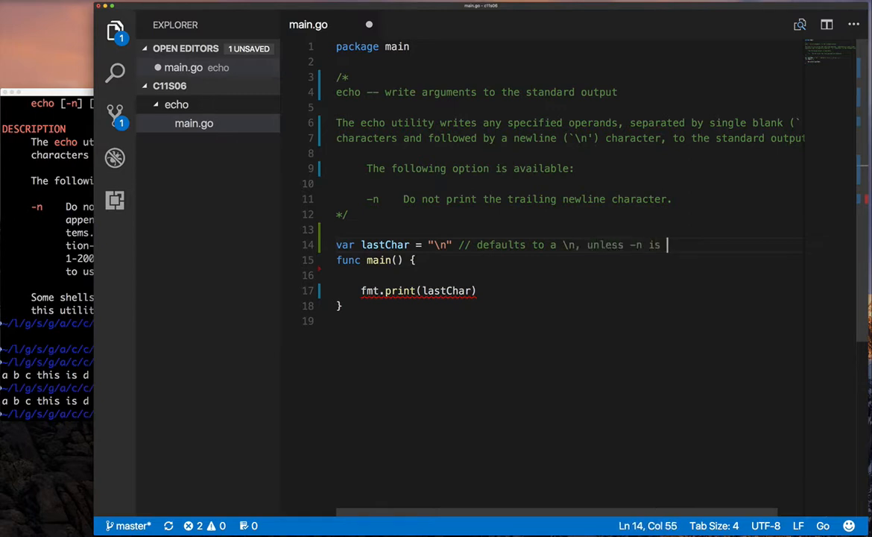
pyautogui.write('specified')
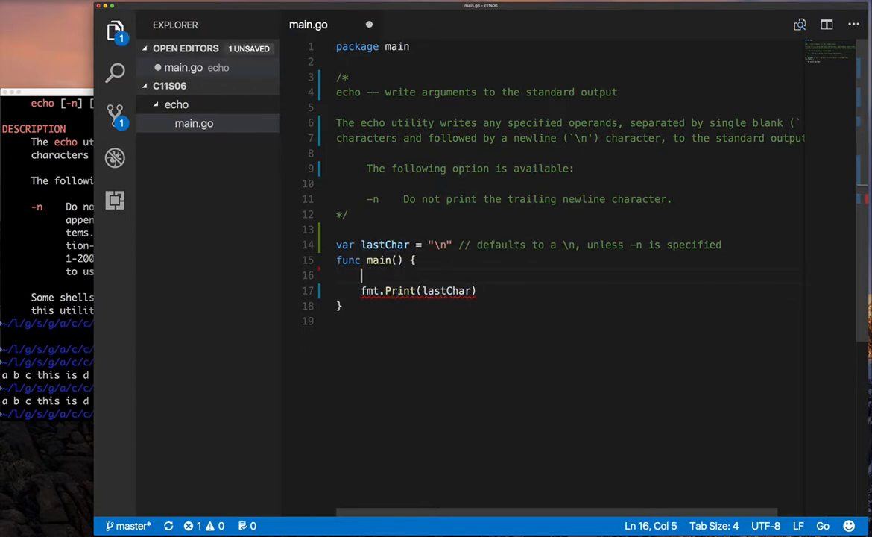
# Step: Add the if checking a single "-n" == os.Args[1] argument, then test ./echo -n a
pyautogui.write('if 1')
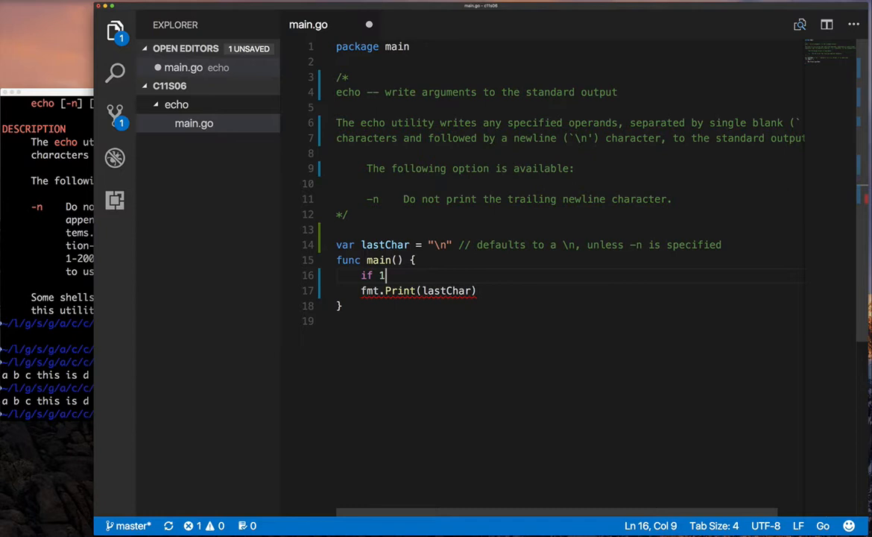
pyautogui.write('==')
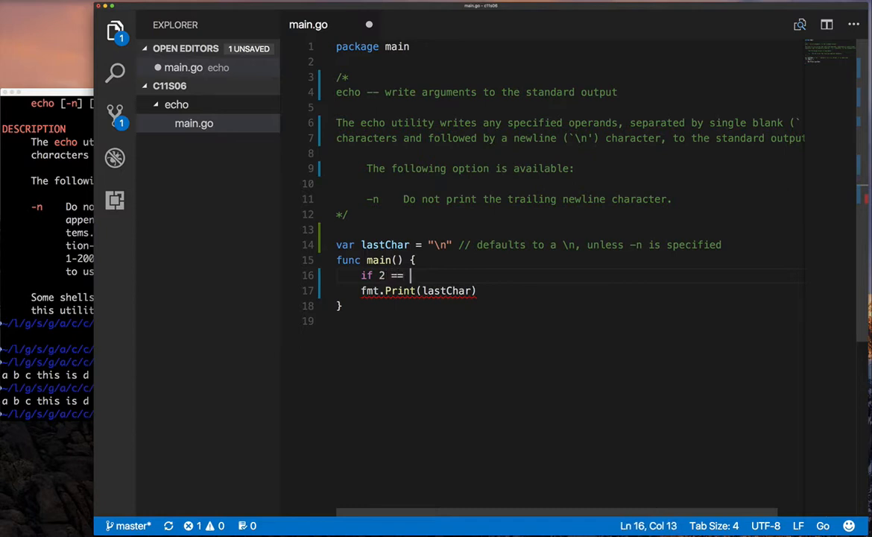
pyautogui.write('len(os.Args')
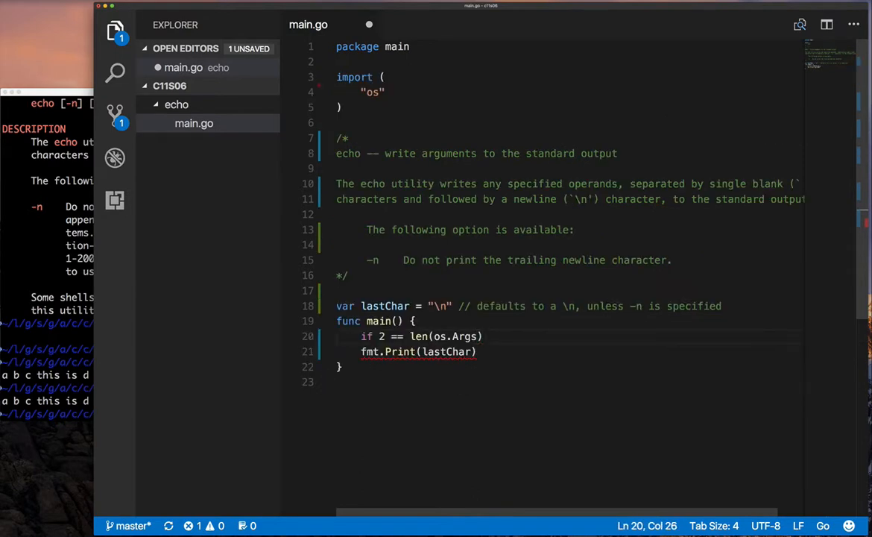
pyautogui.write('&&')
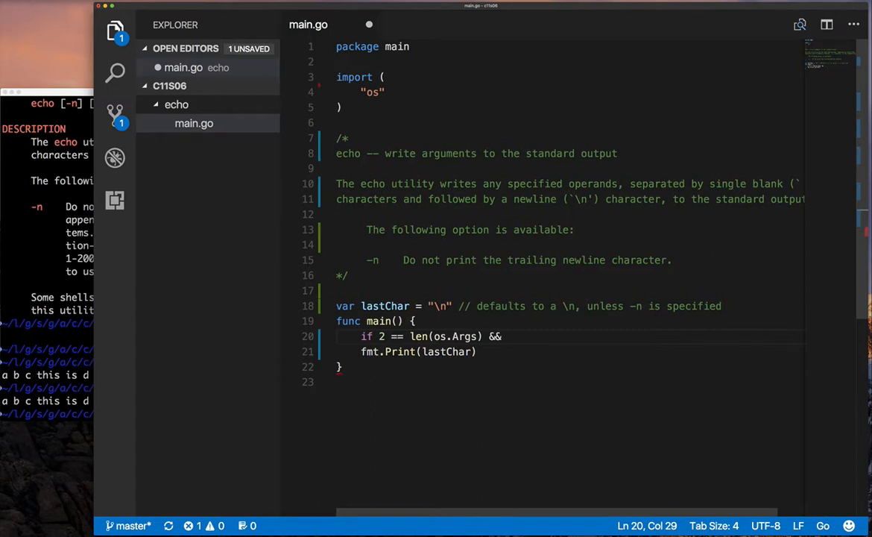
pyautogui.write('f')
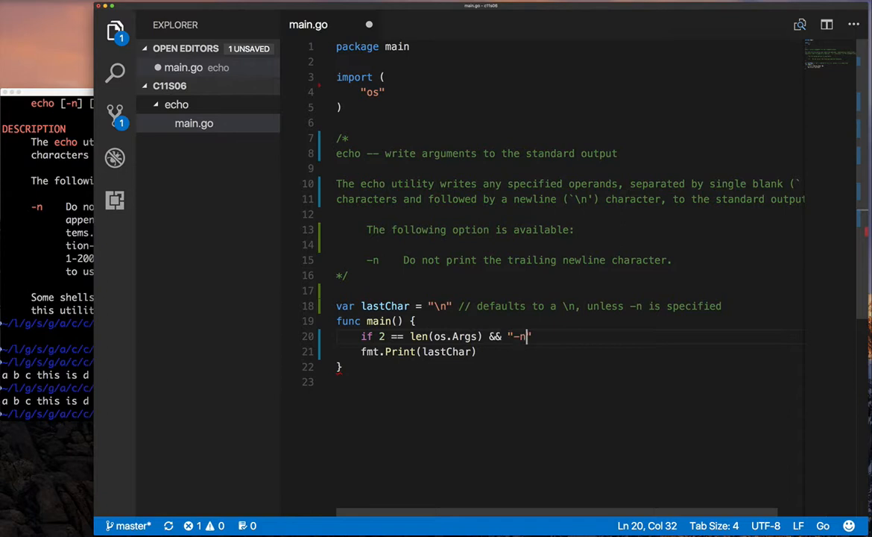
pyautogui.write('== os')
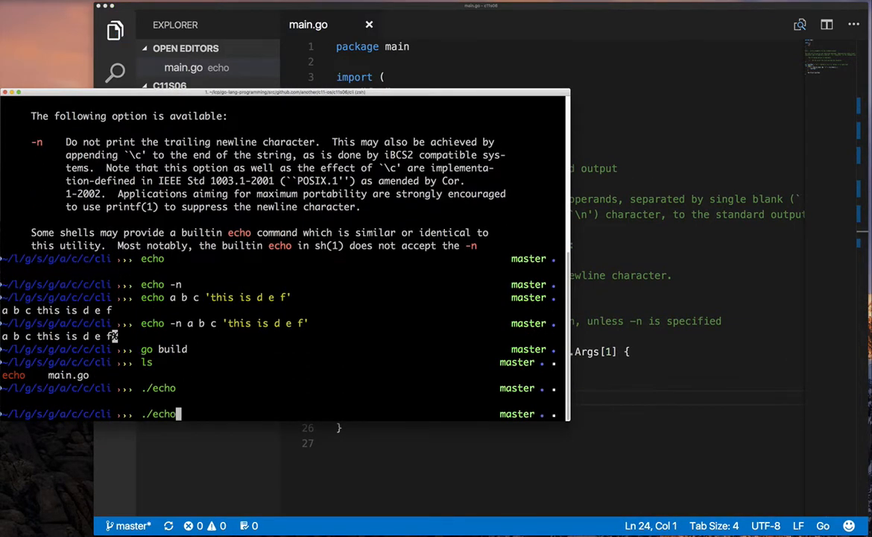
pyautogui.write('./echo -n a')
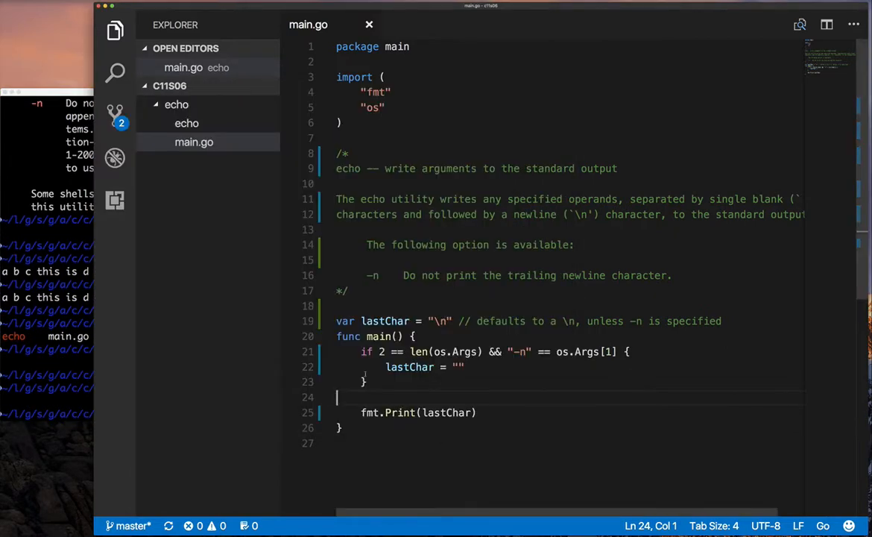
# Step: Declare offset := 1 with a 'skips program name' comment
pyautogui.write('/')
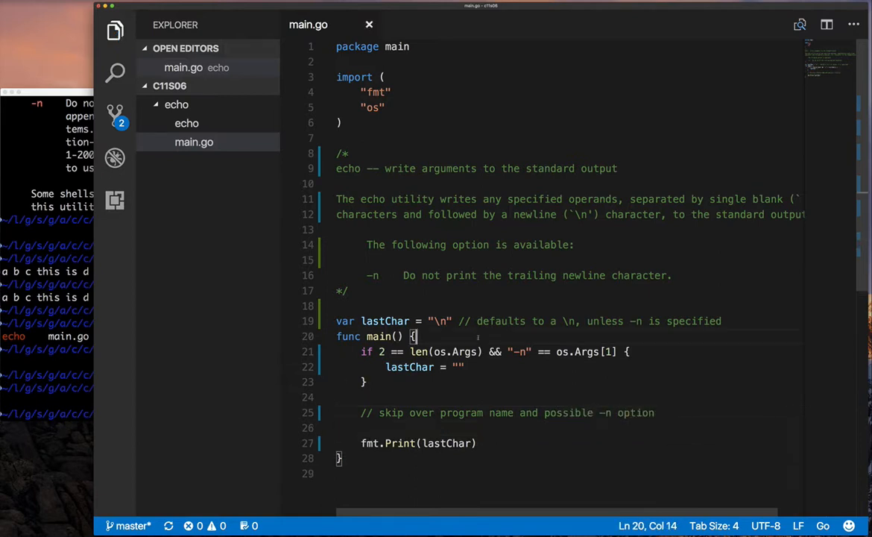
pyautogui.write('offset :=')
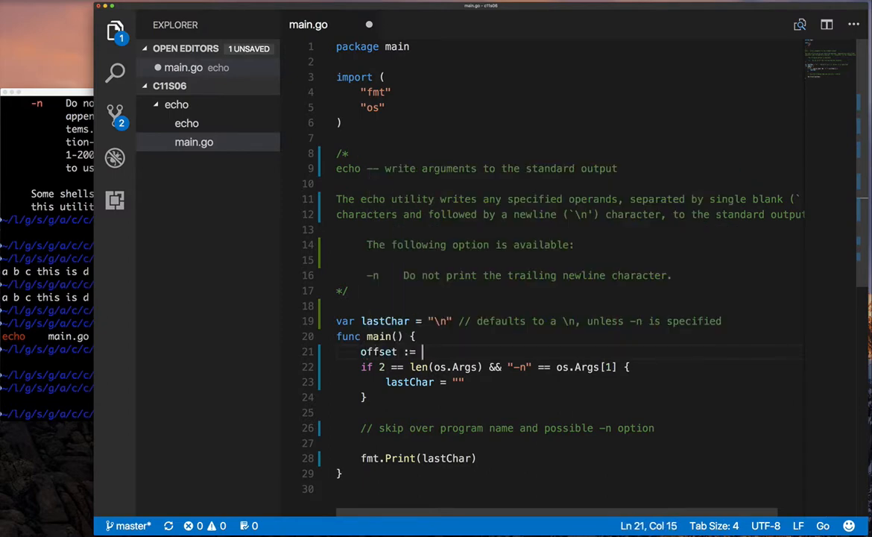
pyautogui.write('1 // skips prog')
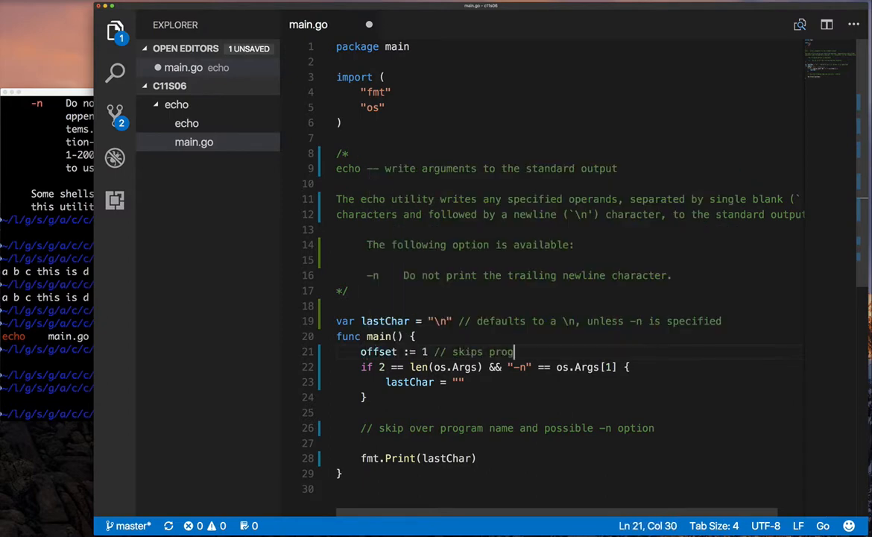
pyautogui.write('ram name')
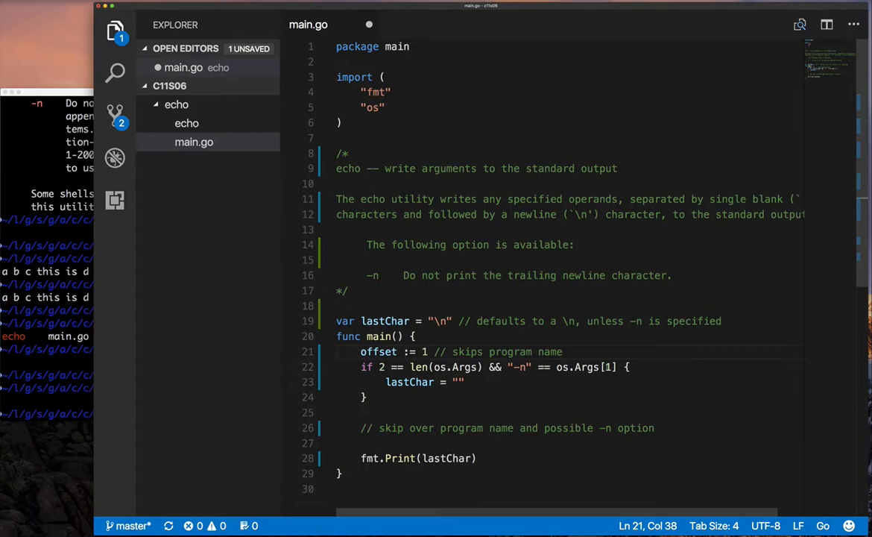
# Step: Compare os.Args[offset] with -n and add a skip comment plus offset++ inside the if
pyautogui.write('offset')
pyautogui.write('// if we are')
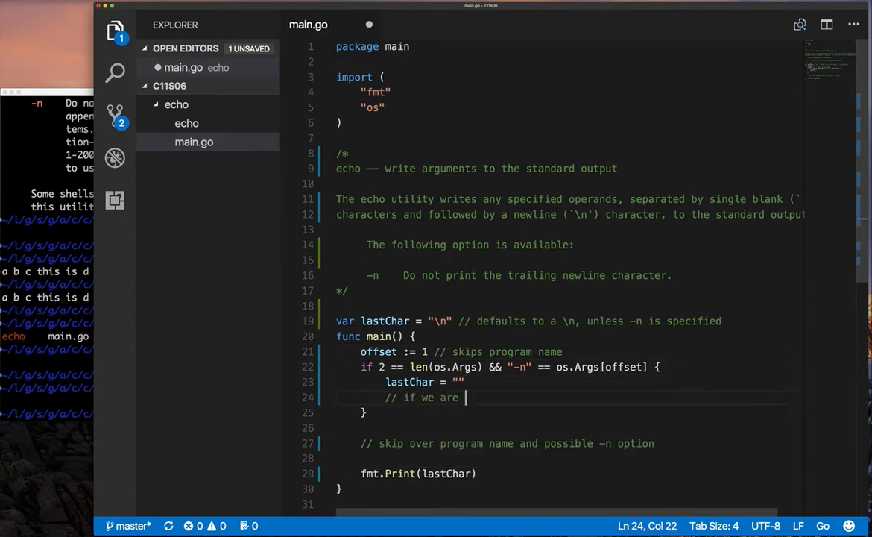
pyautogui.write('in here, we need to skip -n o')
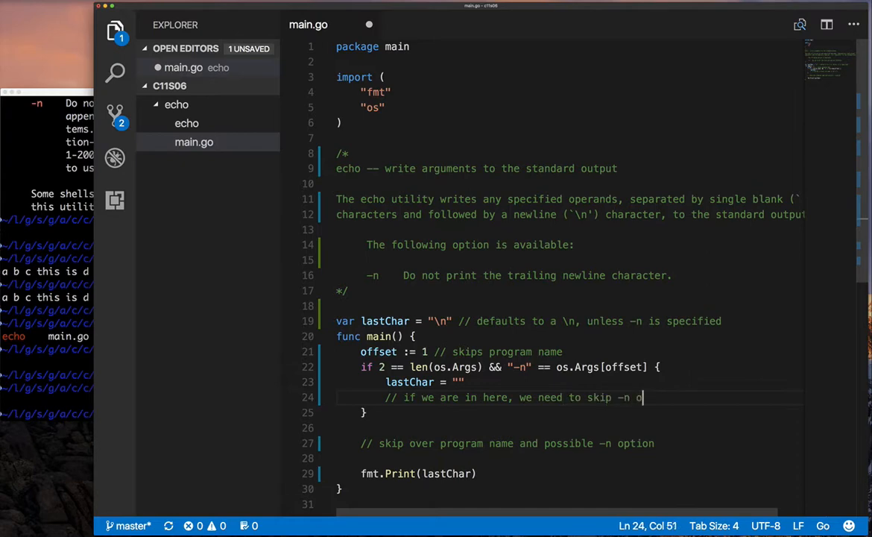
pyautogui.write('offset++')
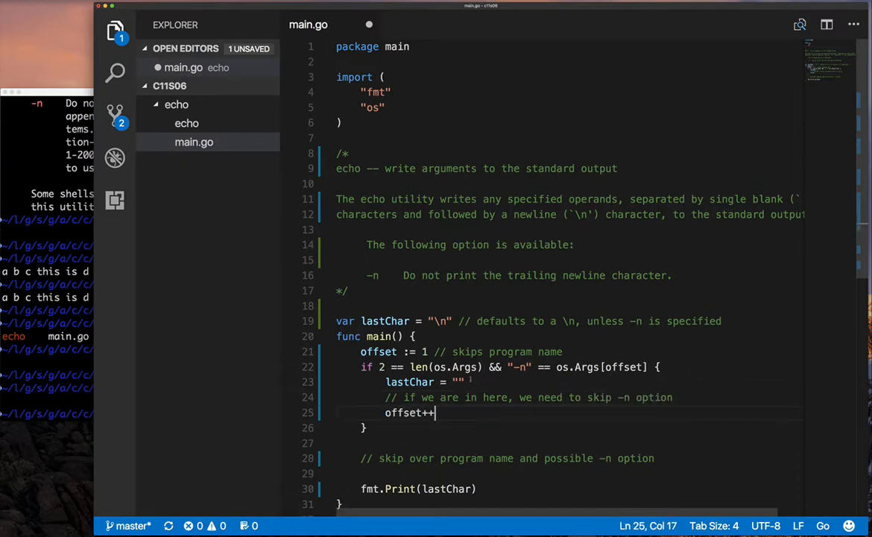
pyautogui.write('for')
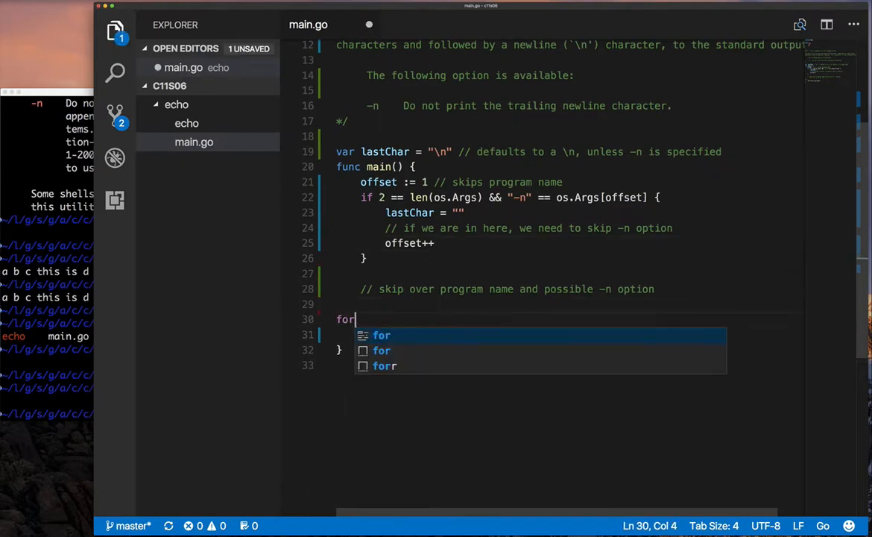
# Step: Add a commented for _, a := range os.Args loop printing each argument and a space
pyautogui.write('fmt.Print(lastChar)')
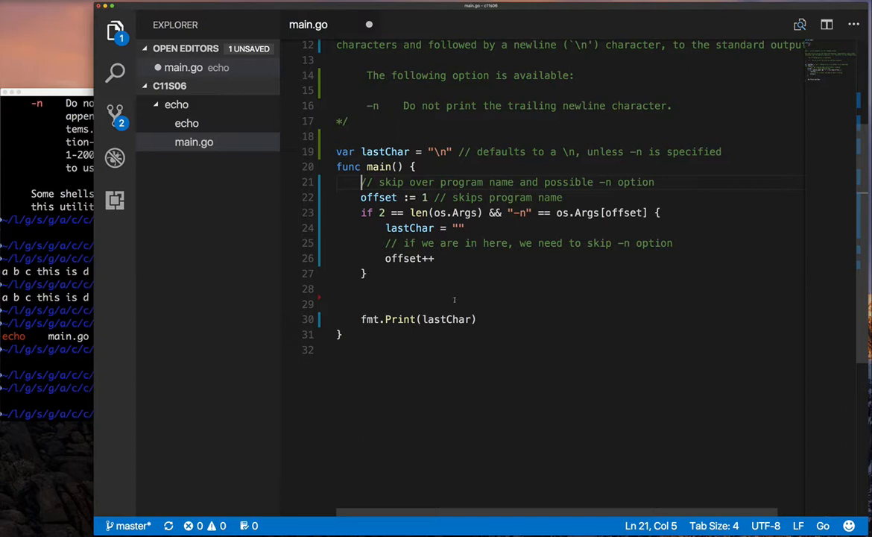
pyautogui.write('//')
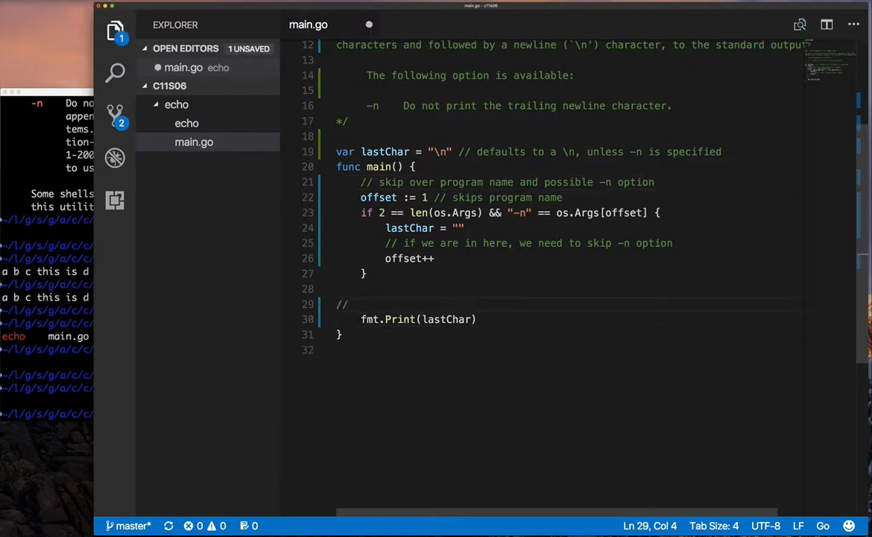
pyautogui.write('write each remaining args t')
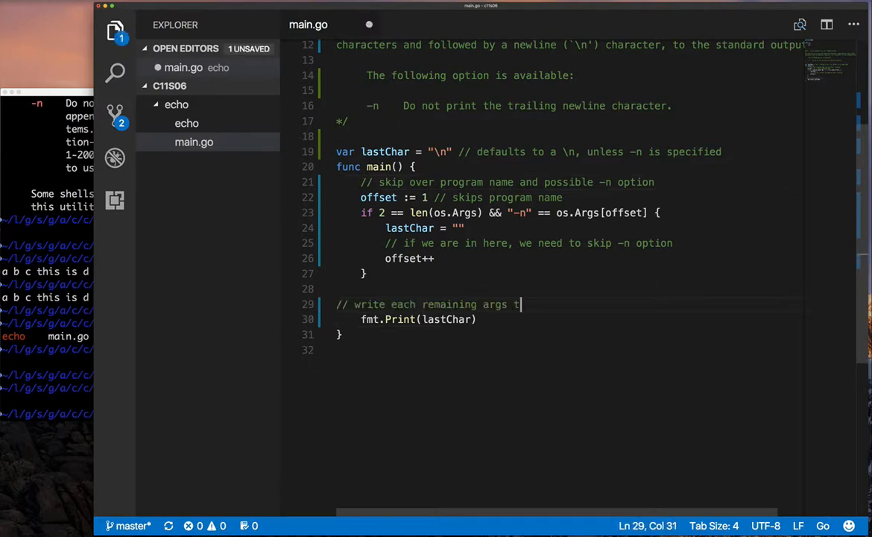
pyautogui.write('o stand')
pyautogui.write('for _')
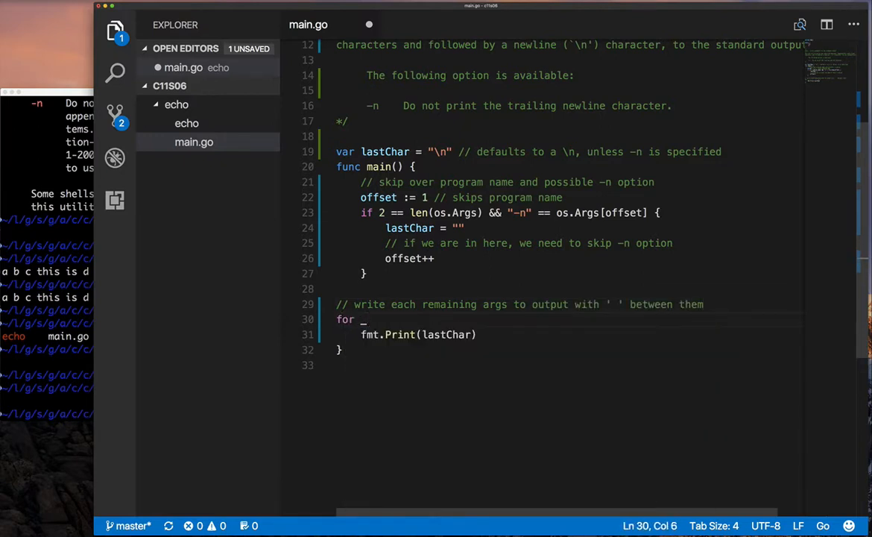
pyautogui.write(', a := range os.Args')
pyautogui.write('fmt.Print(')
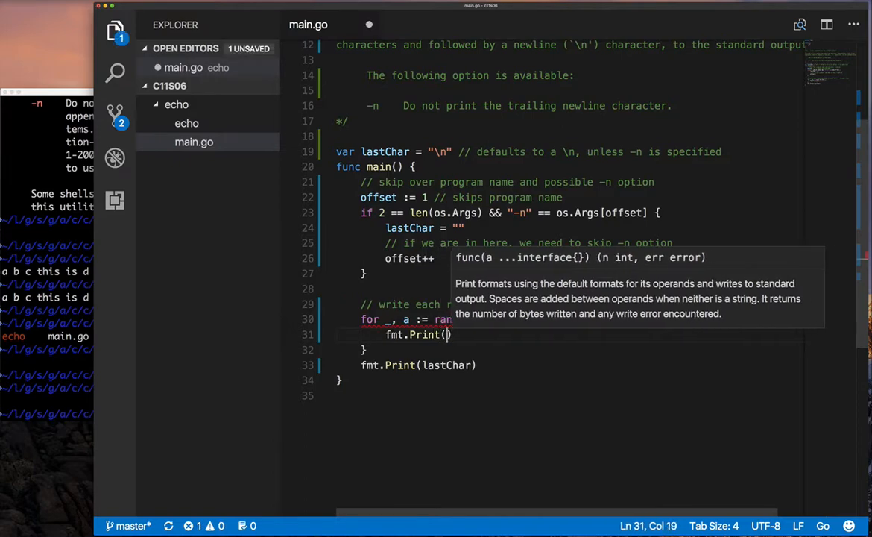
pyautogui.write('a,')
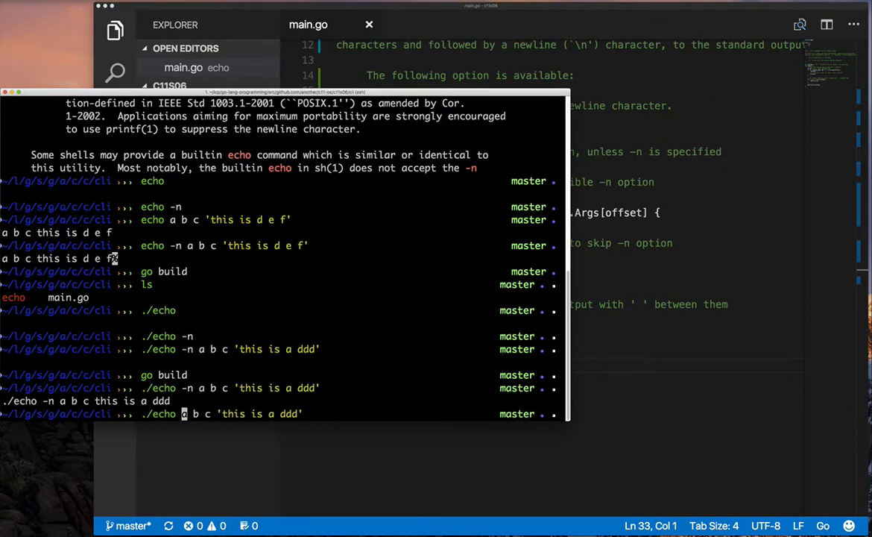
# Step: Rebuild echo and run ./echo a b c 'this is a ddd' with and without -n through hexdump
pyautogui.press('Return')
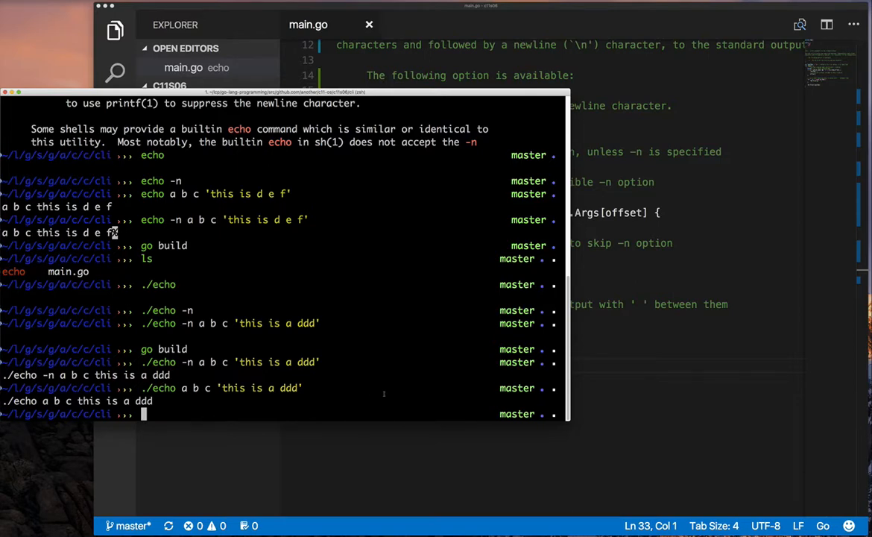
pyautogui.write("./echo a b c 'this is a ddd' | hexdump")
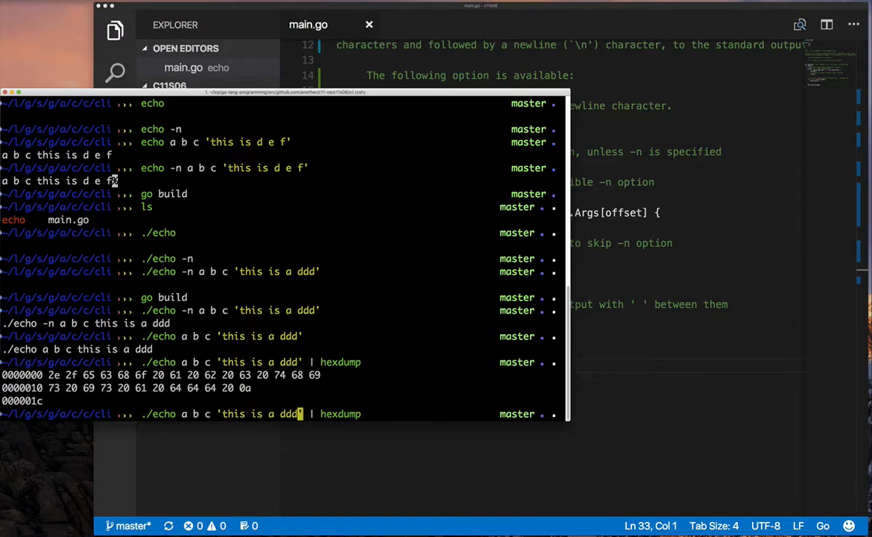
pyautogui.write('-n')
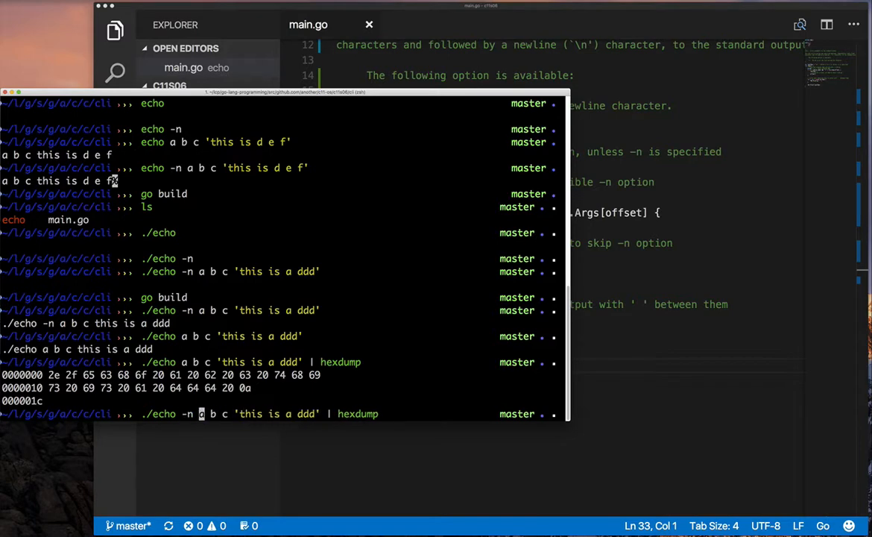
pyautogui.press('Return')
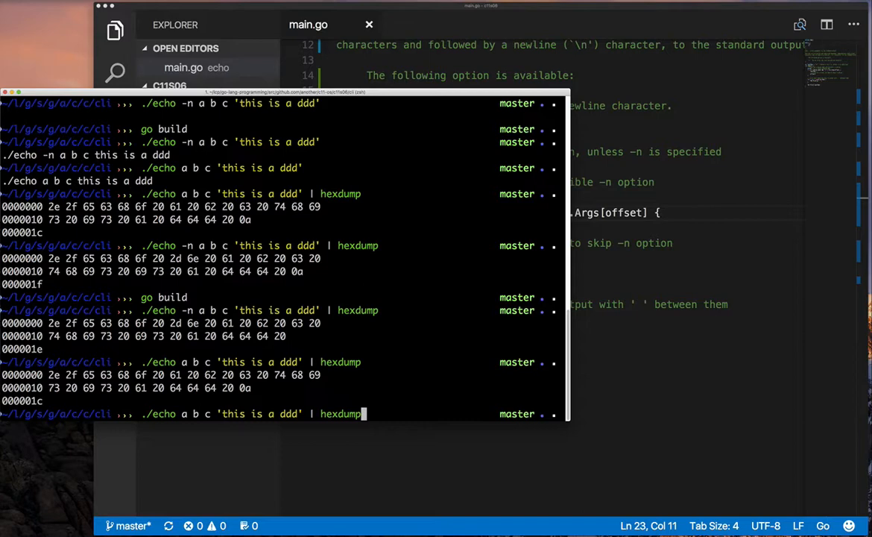
pyautogui.press('Enter')
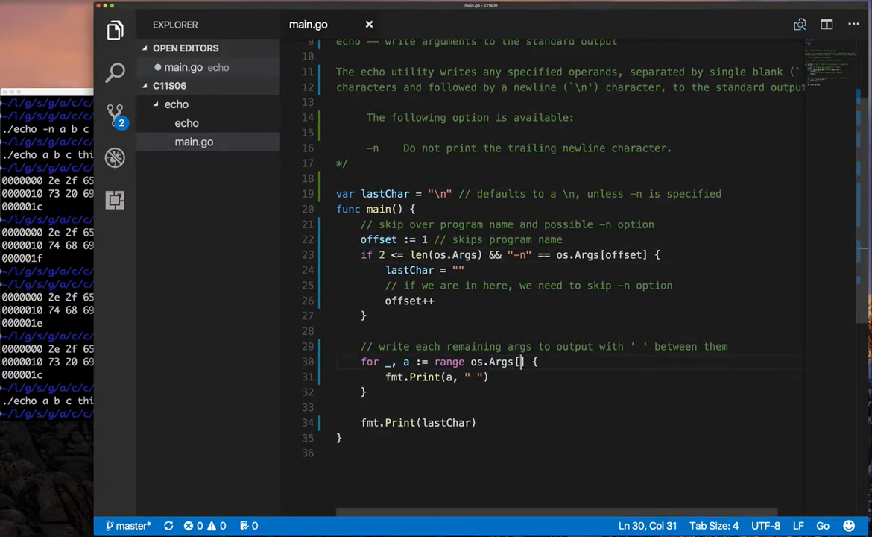
# Step: Change the loop to range over os.Args[offset]
pyautogui.write('offset')
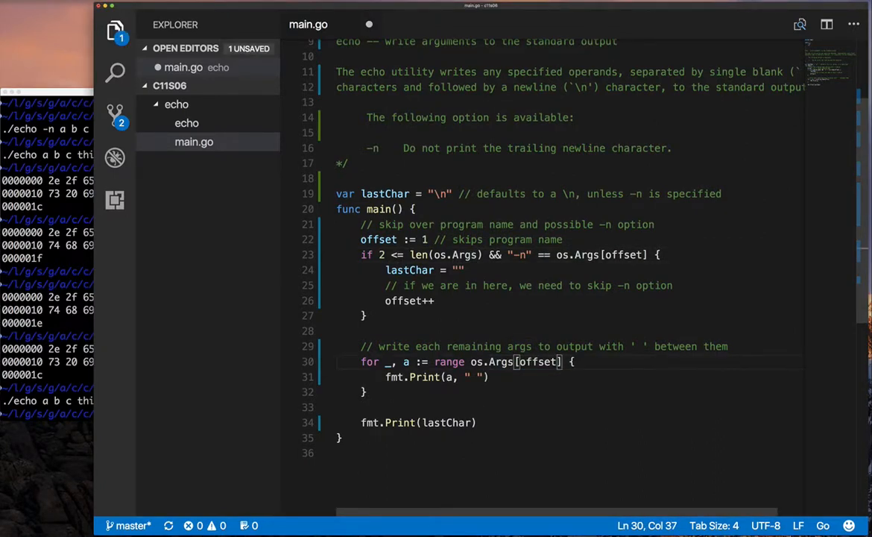